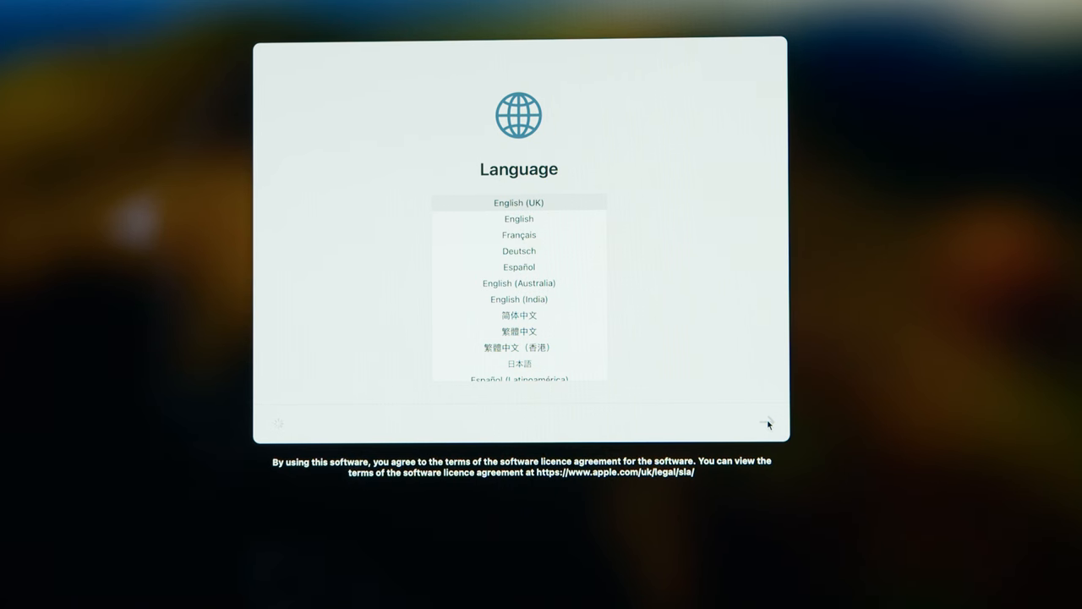
Step: Keep English (UK) and United Kingdom, then decline accessibility options with Not Now
{"action": "left_click", "coordinate": [766, 422]}
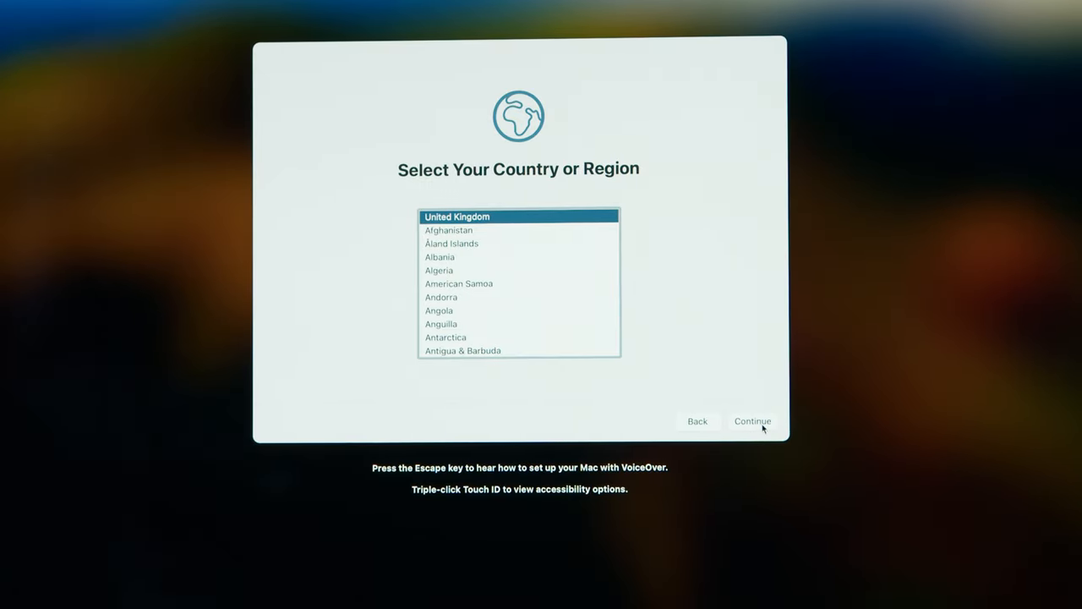
{"action": "left_click", "coordinate": [751, 420]}
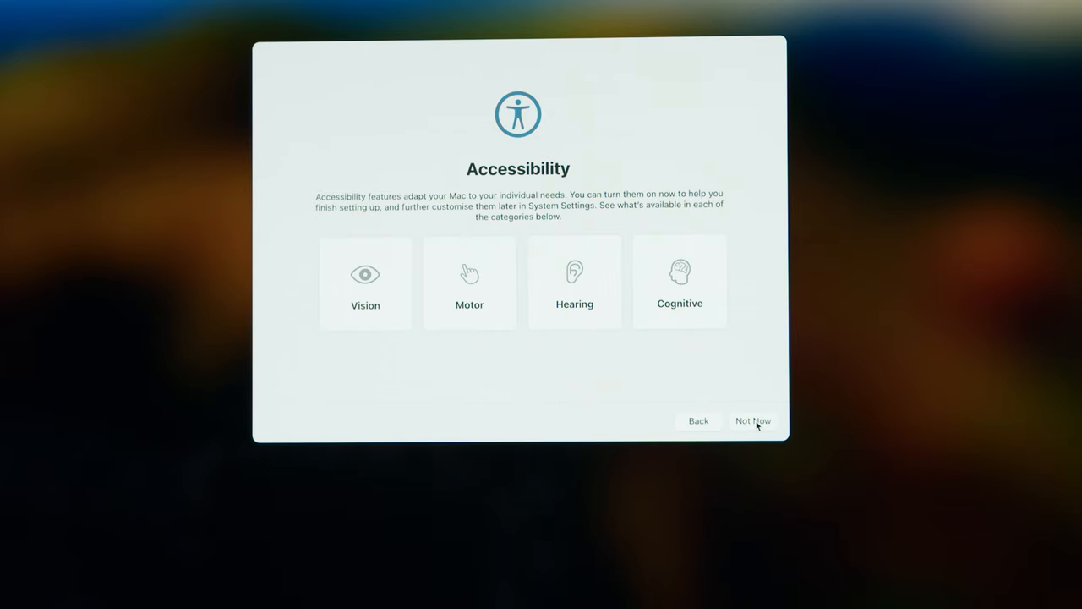
{"action": "left_click", "coordinate": [751, 420]}
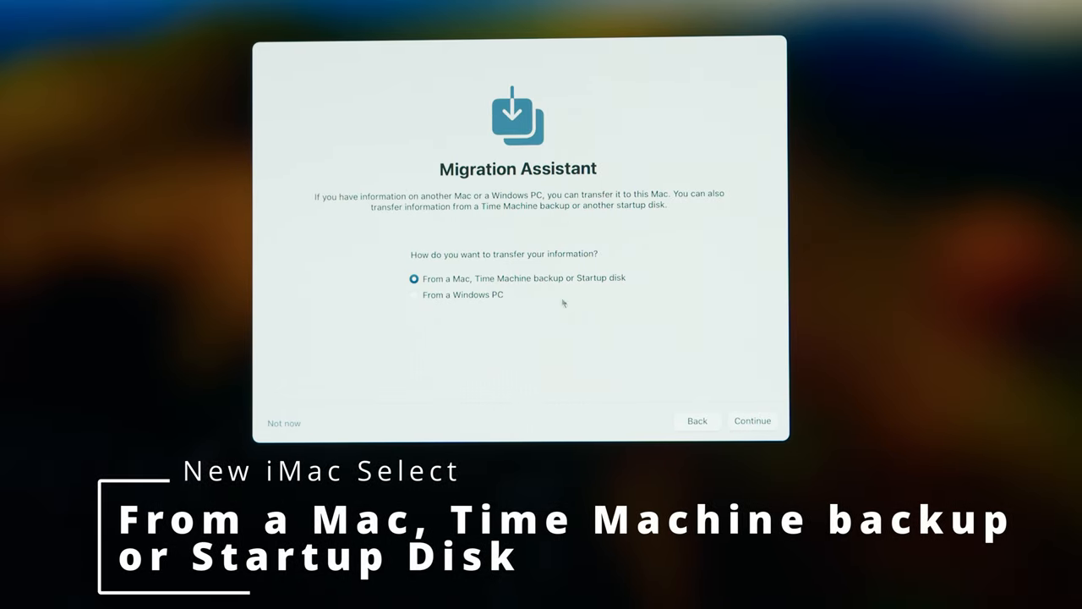
{"action": "mouse_move", "coordinate": [719, 387]}
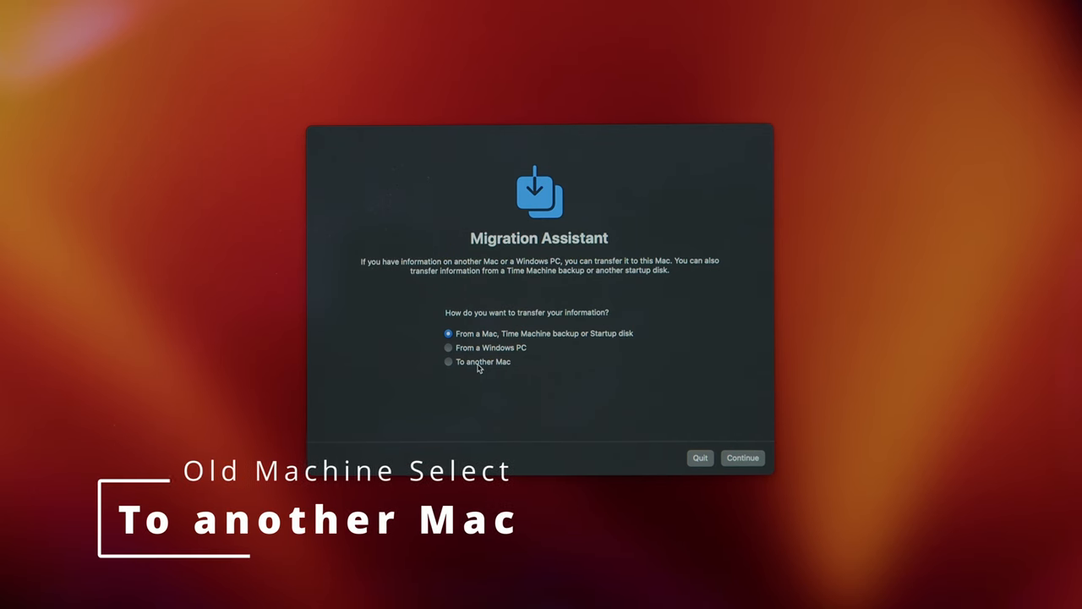
Step: Set the old Mac's Migration Assistant to transfer 'To another Mac'
{"action": "left_click", "coordinate": [449, 361]}
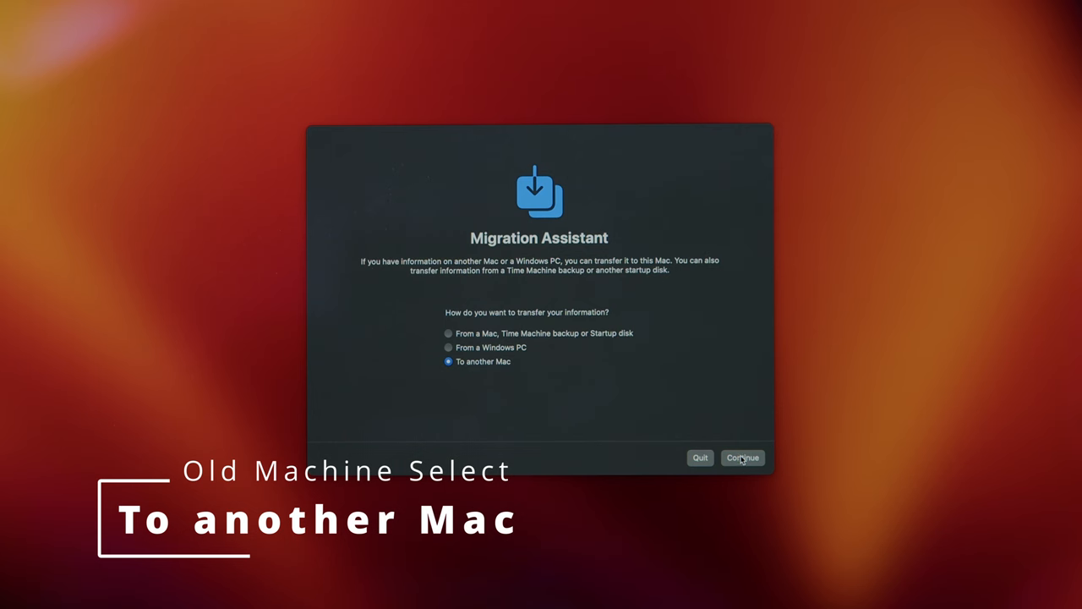
{"action": "left_click", "coordinate": [742, 458]}
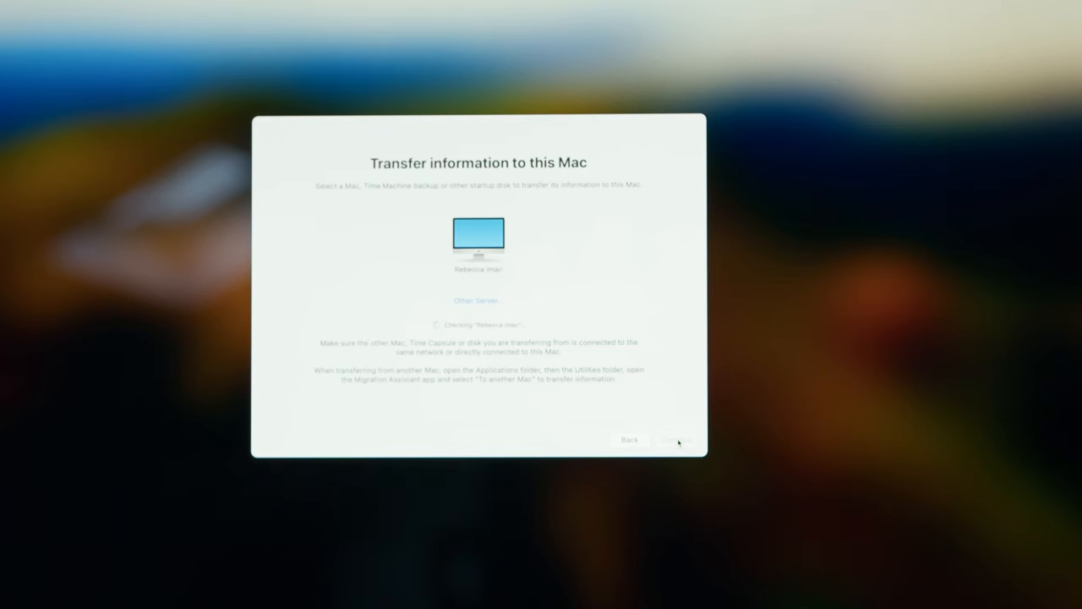
{"action": "left_click", "coordinate": [675, 440]}
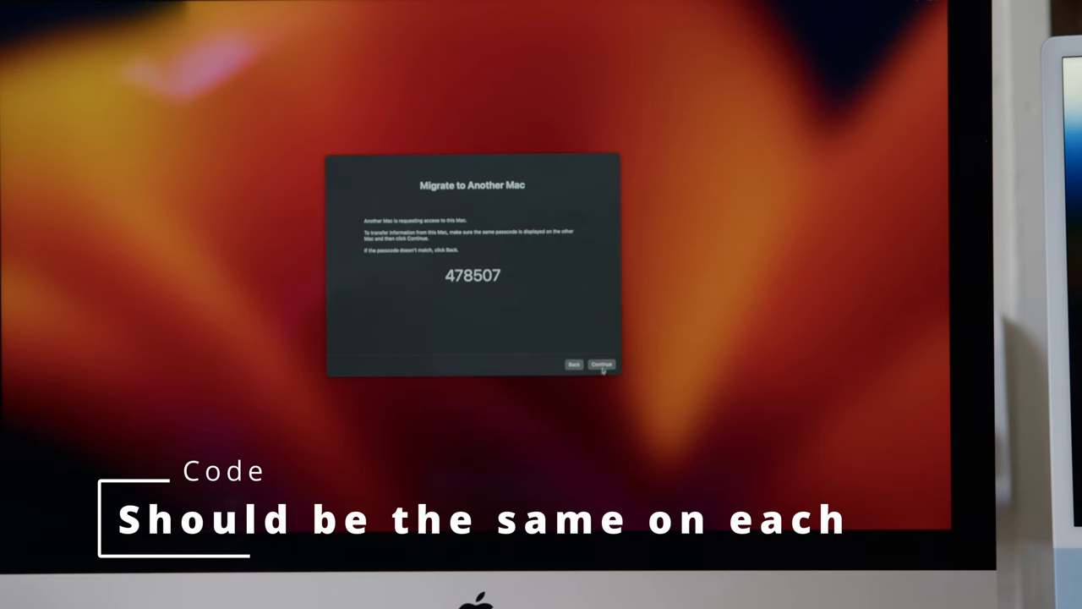
{"action": "left_click", "coordinate": [602, 364]}
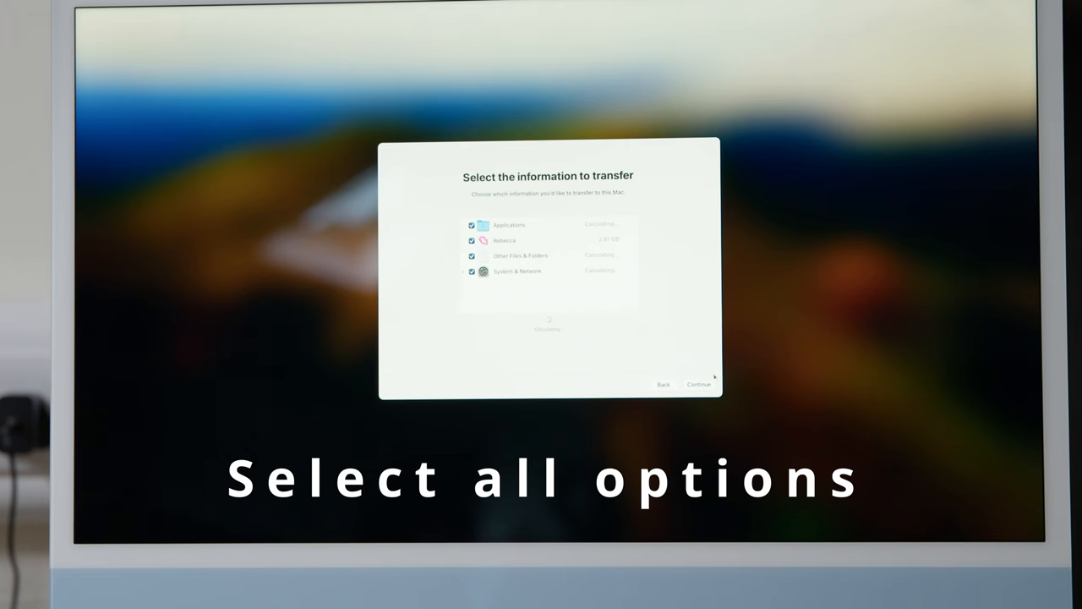
Step: Transfer all ticked categories and set a login password for the migrated admin account
{"action": "left_click", "coordinate": [698, 383]}
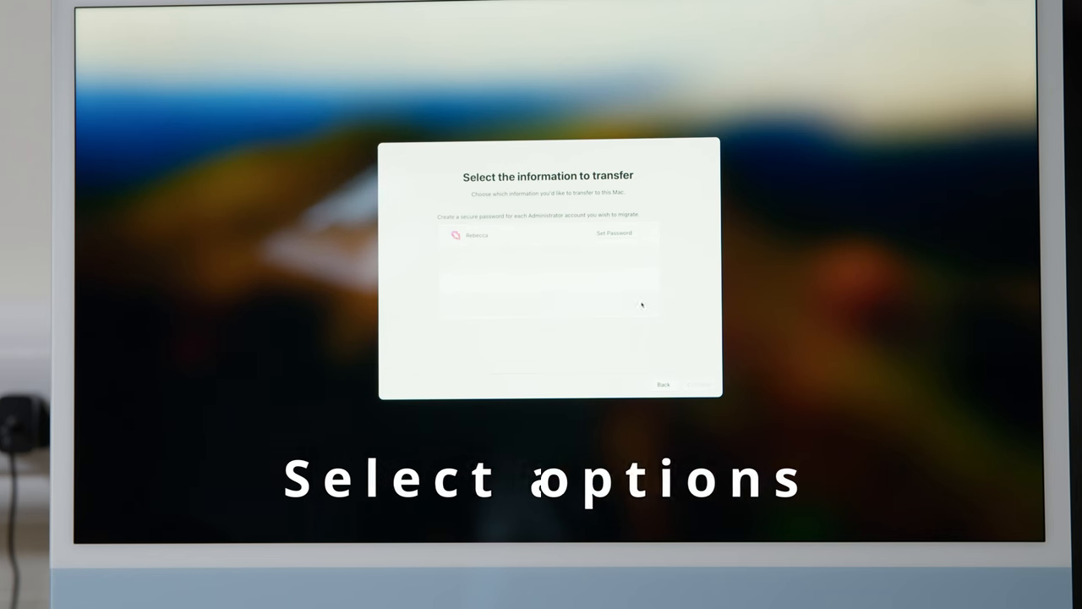
{"action": "left_click", "coordinate": [614, 233]}
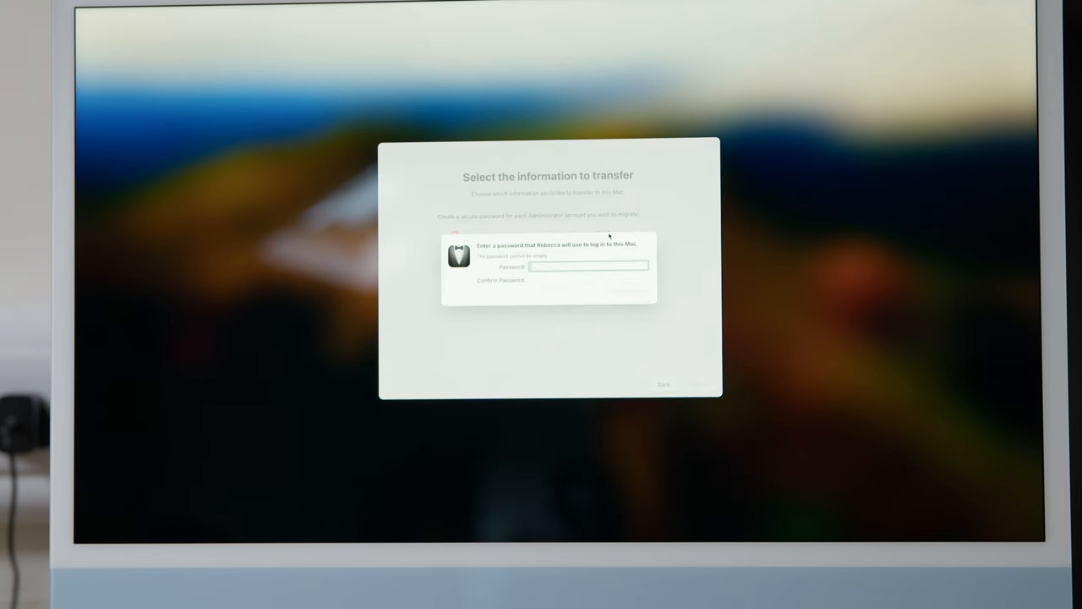
{"action": "type", "text": "•••••"}
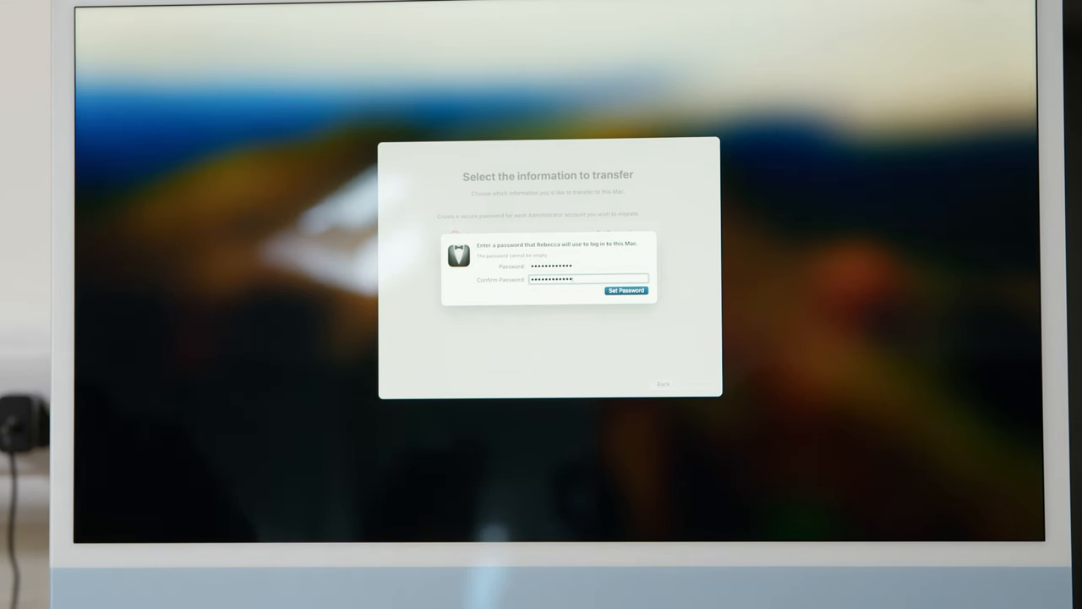
{"action": "left_click", "coordinate": [626, 291]}
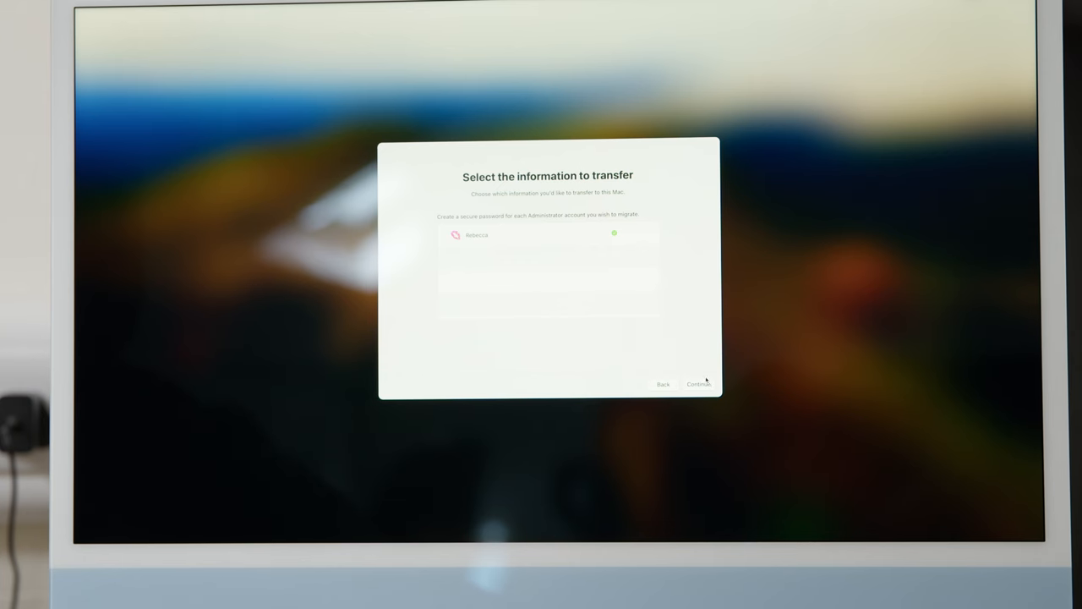
{"action": "left_click", "coordinate": [698, 384]}
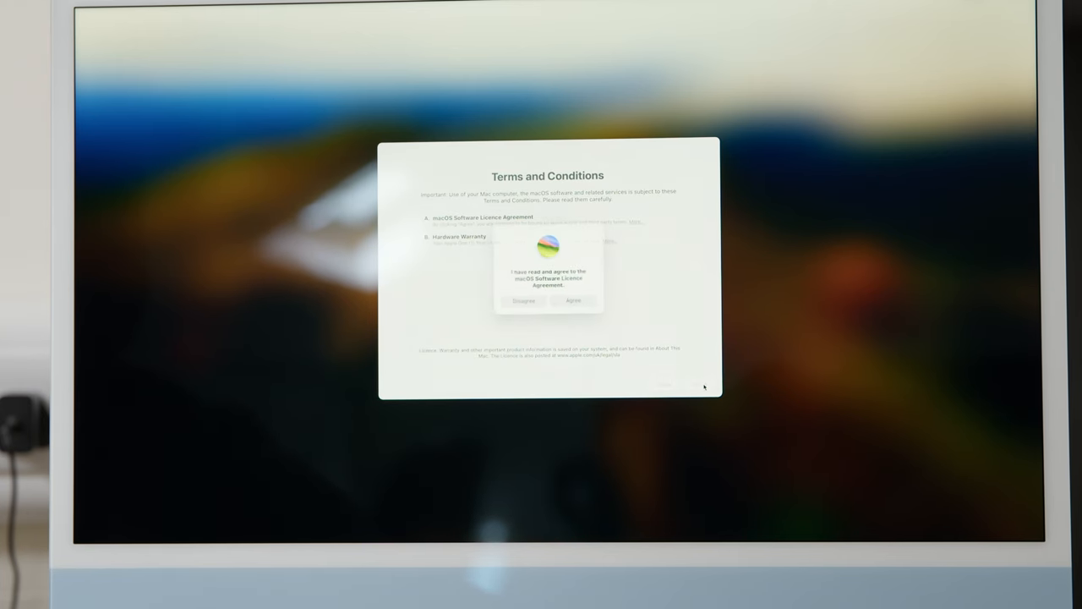
Step: Agree to the macOS Software Licence Agreement in the confirmation dialog
{"action": "left_click", "coordinate": [573, 300]}
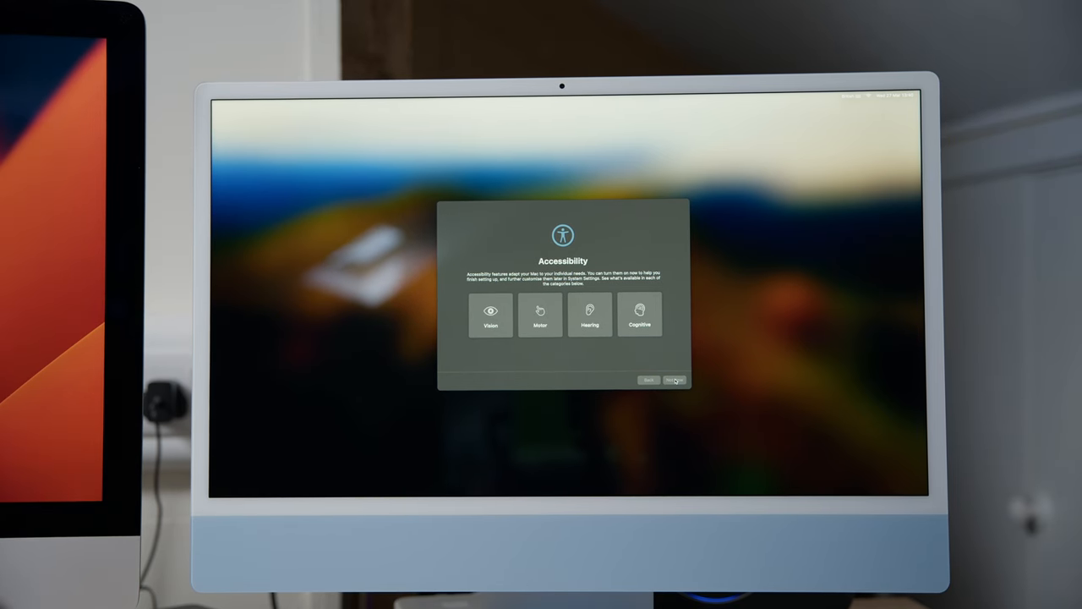
Step: Skip accessibility options and postpone Apple ID sign-in
{"action": "left_click", "coordinate": [674, 379]}
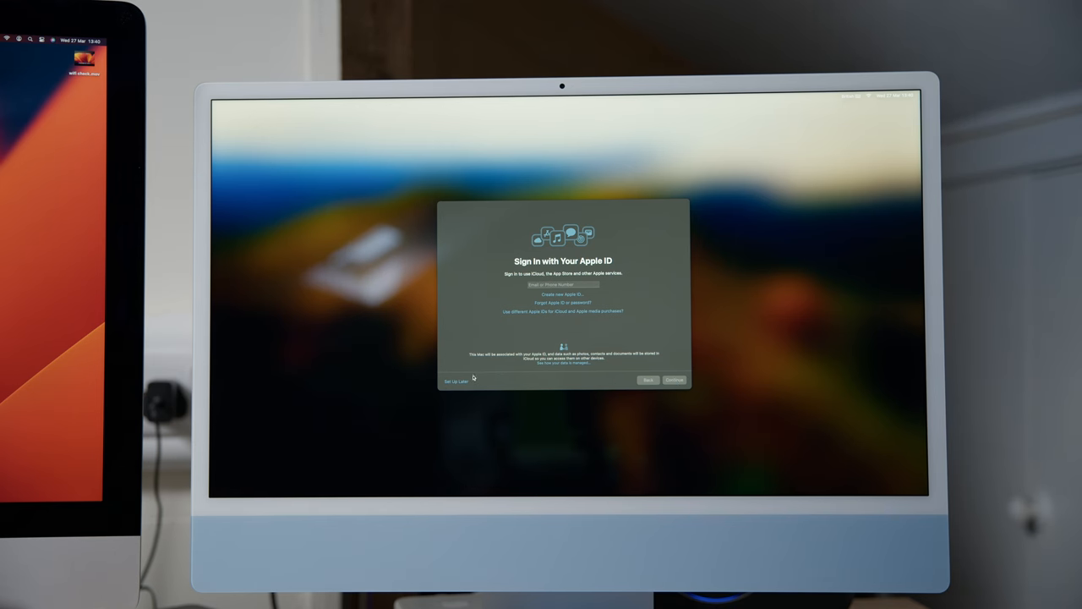
{"action": "left_click", "coordinate": [457, 380]}
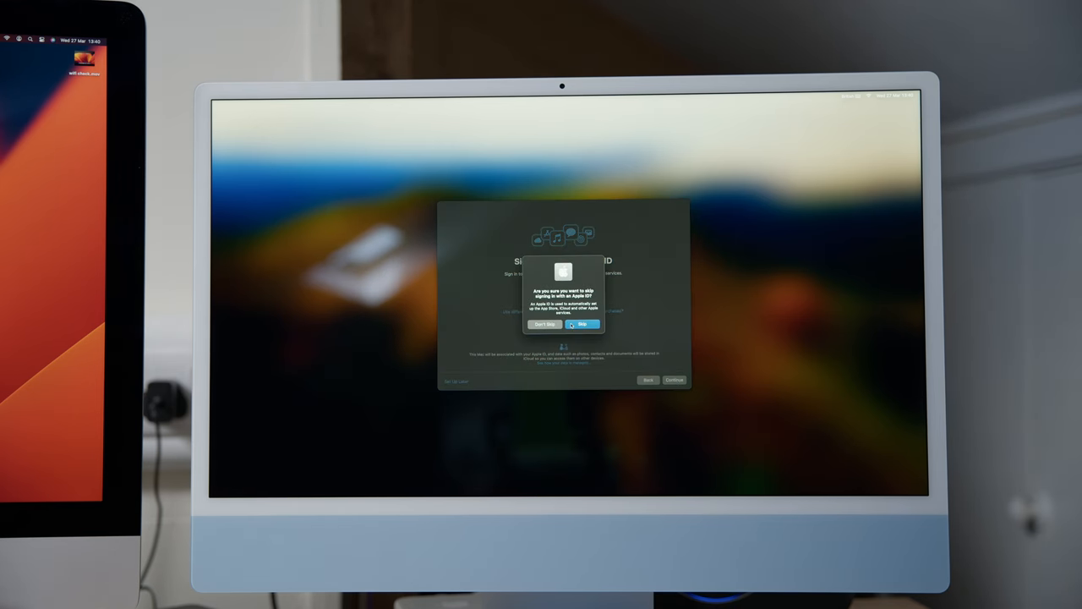
{"action": "left_click", "coordinate": [582, 324]}
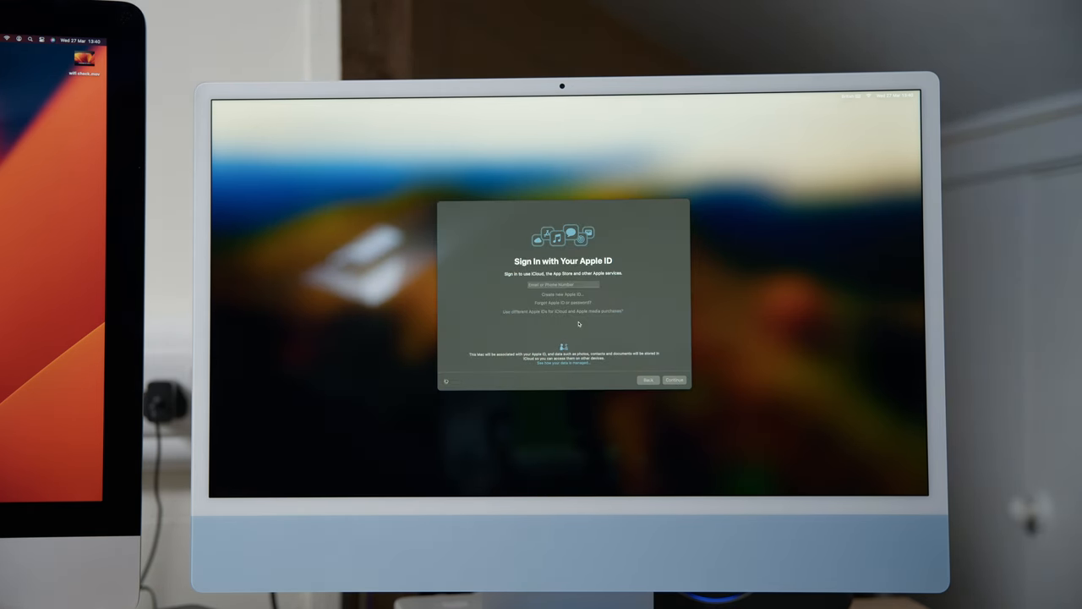
Step: Postpone Touch ID setup until later
{"action": "left_click", "coordinate": [674, 379]}
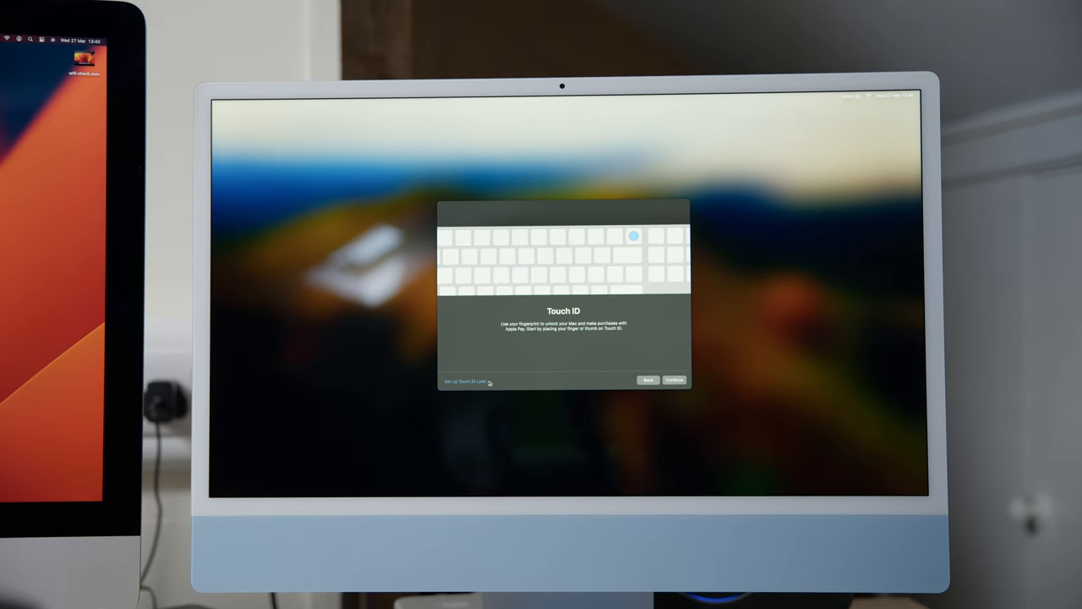
{"action": "left_click", "coordinate": [464, 381]}
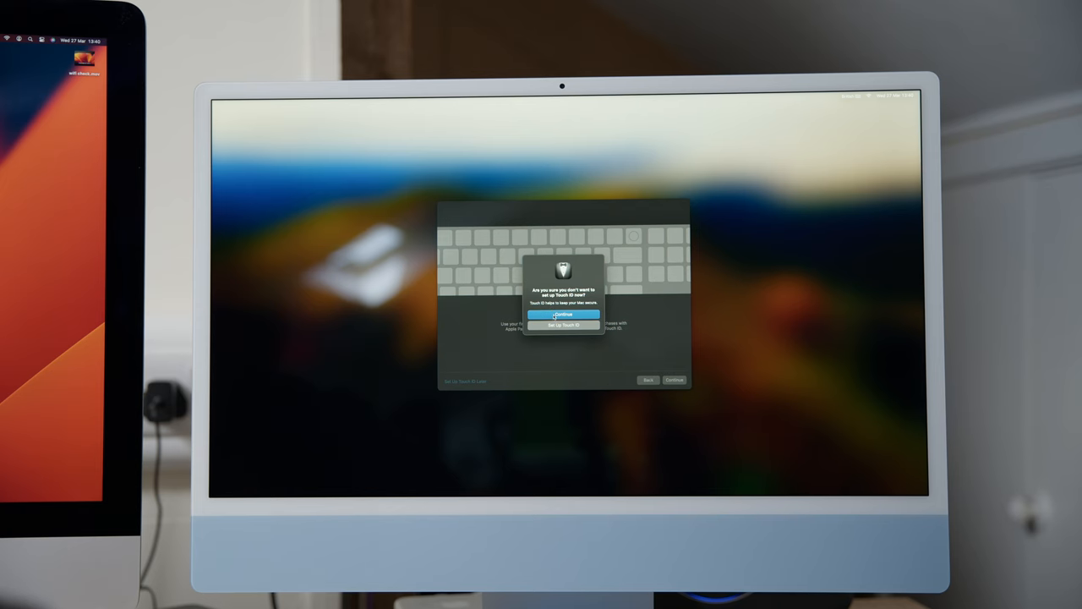
{"action": "left_click", "coordinate": [564, 325]}
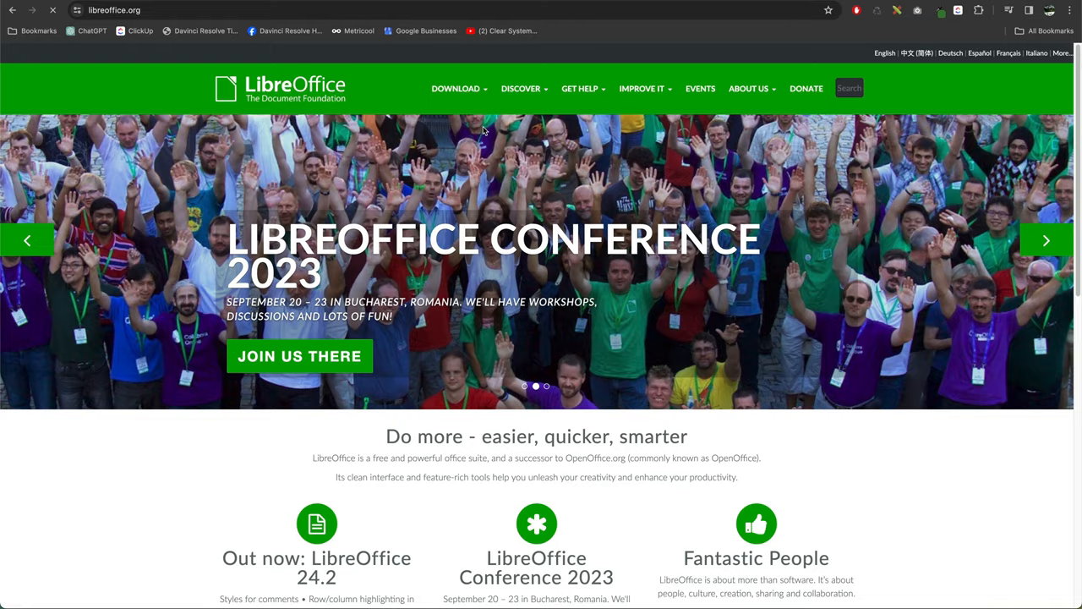
Step: Open the LibreOffice download page and pick macOS (Apple Silicon) for version 24.2.1
{"action": "left_click", "coordinate": [456, 88]}
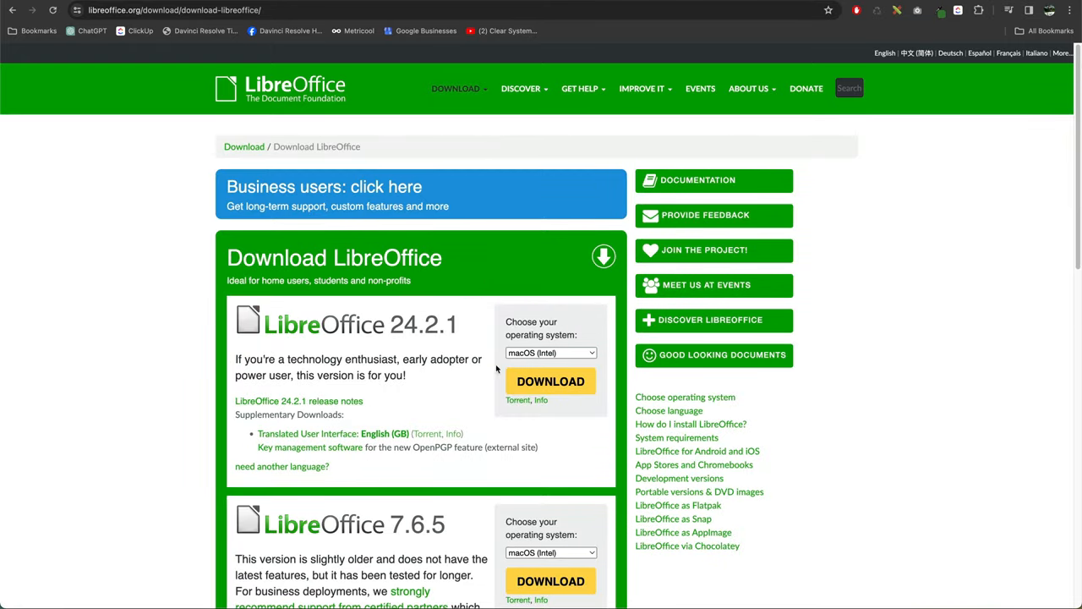
{"action": "left_click", "coordinate": [550, 353]}
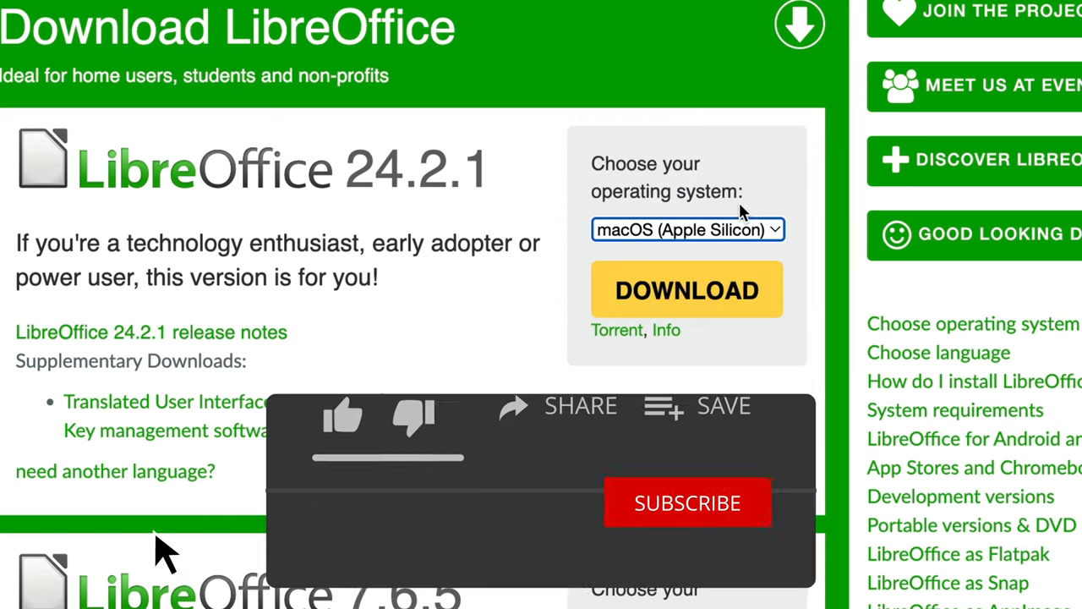
{"action": "left_click", "coordinate": [687, 502]}
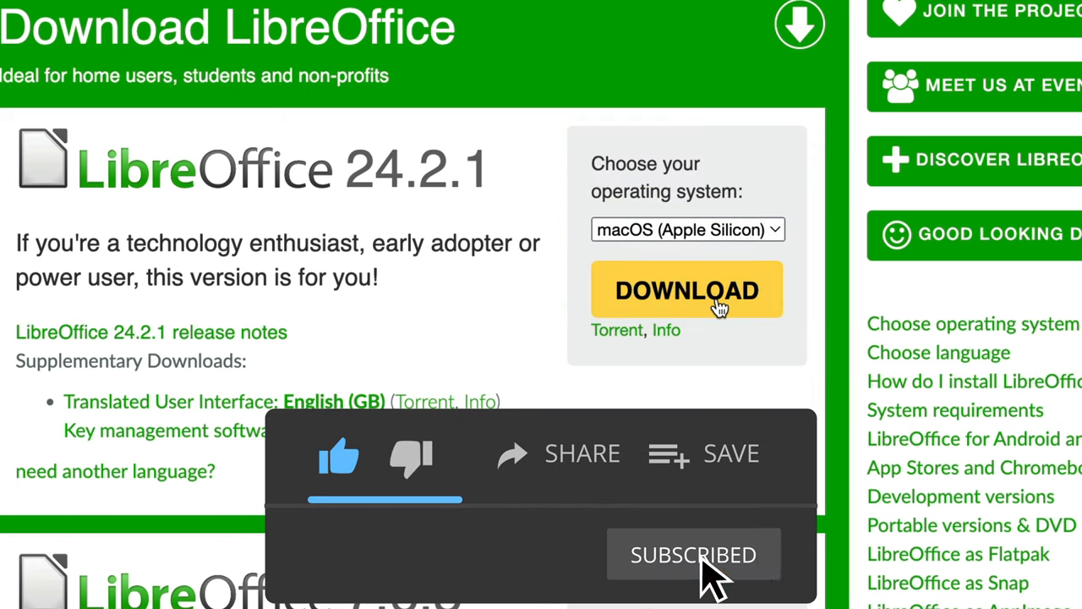